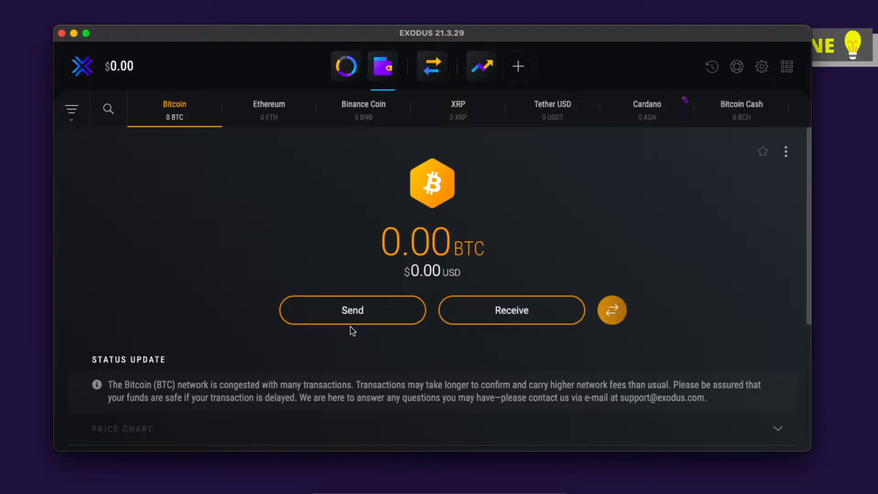
mouse_move(553, 118)
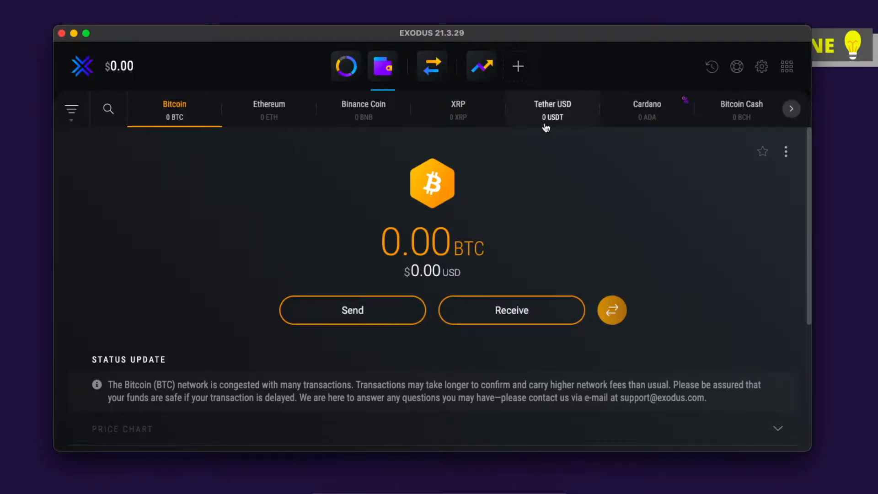
mouse_move(382, 66)
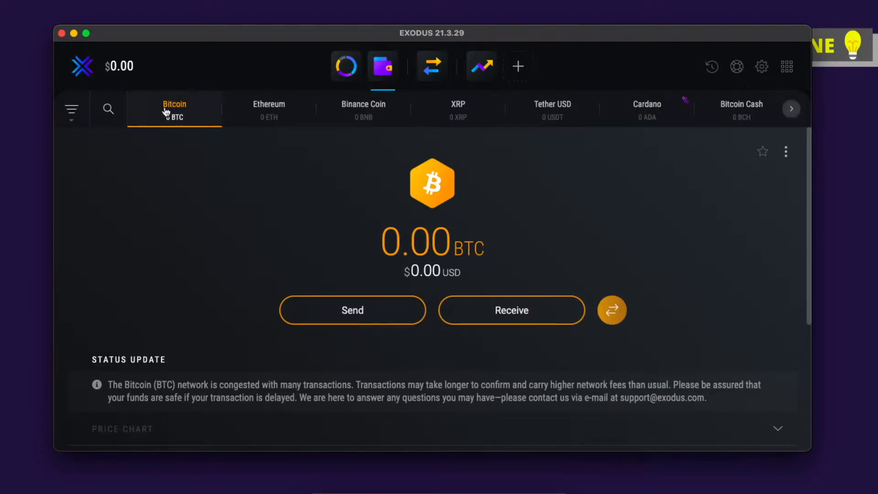
mouse_move(352, 310)
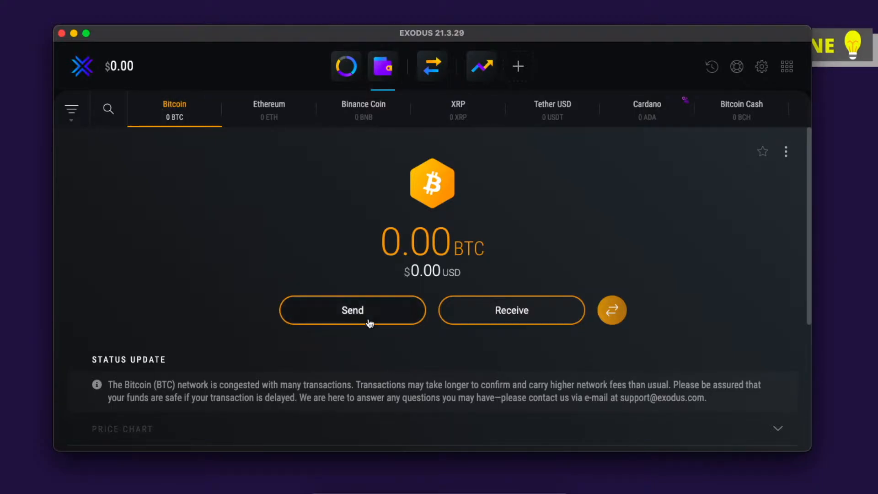
- Leave the Bitcoin send form aside and head to Kraken's Funding section from the overview
click(352, 310)
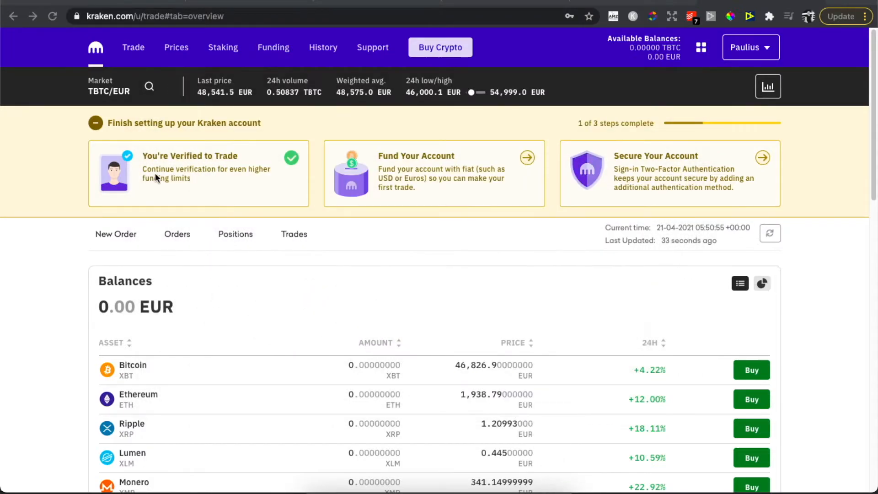
mouse_move(290, 268)
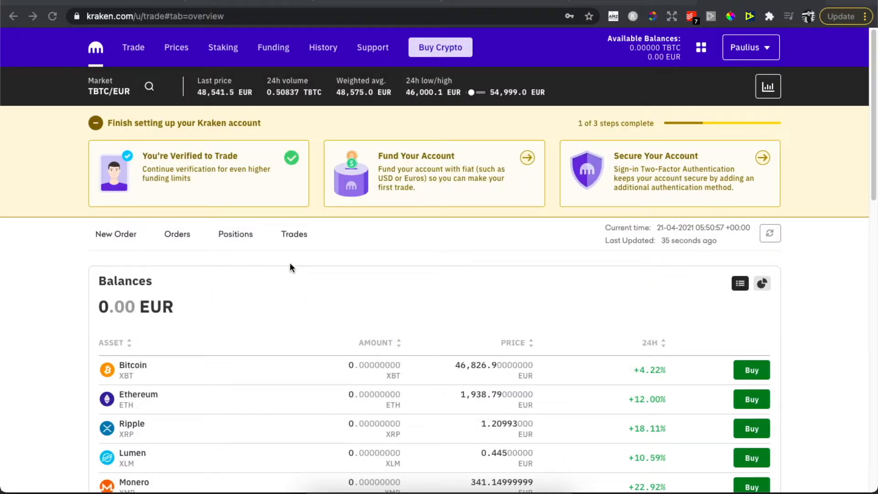
mouse_move(410, 161)
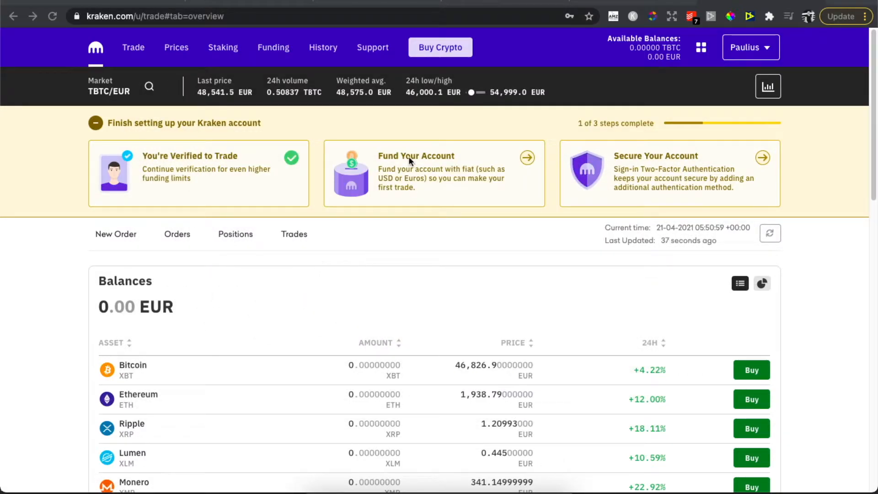
click(274, 47)
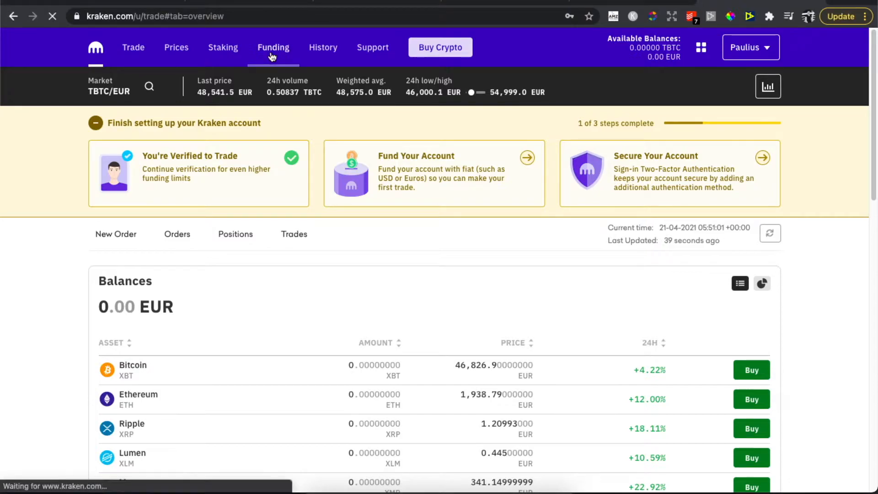
- Reach Crypto Assets on the Funding page and start a Bitcoin (XBT) deposit
click(274, 46)
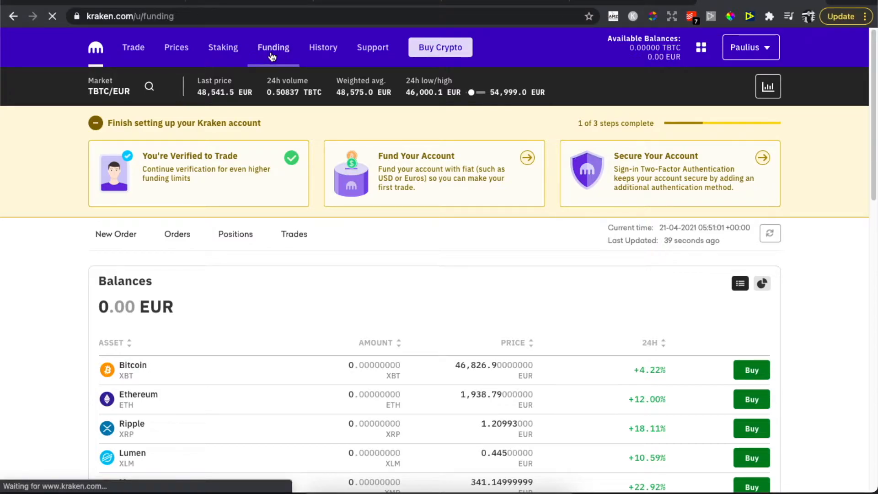
click(274, 47)
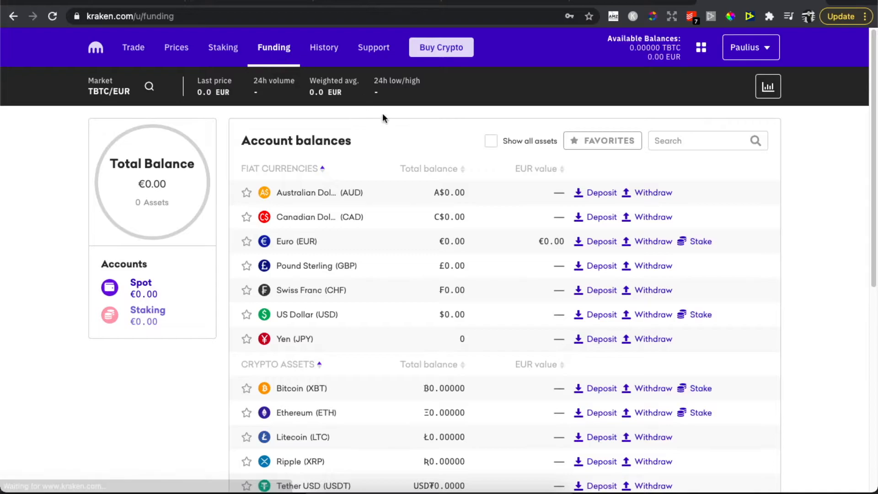
scroll(down, 3)
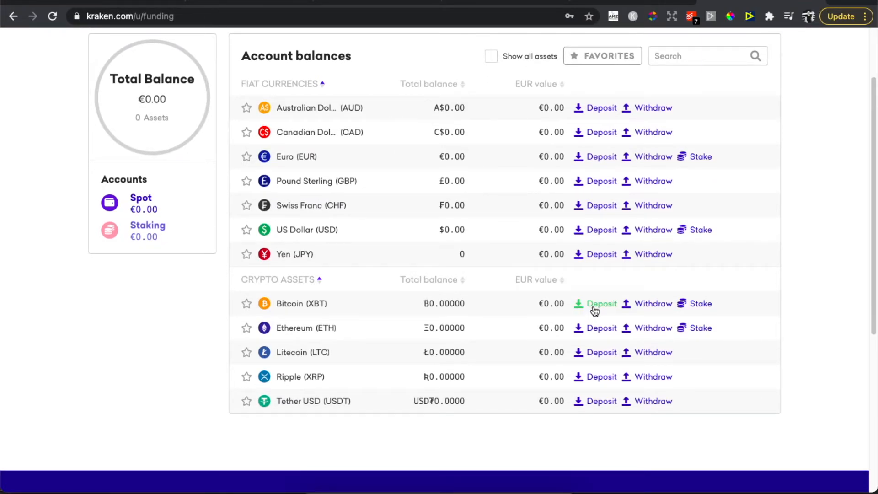
click(602, 303)
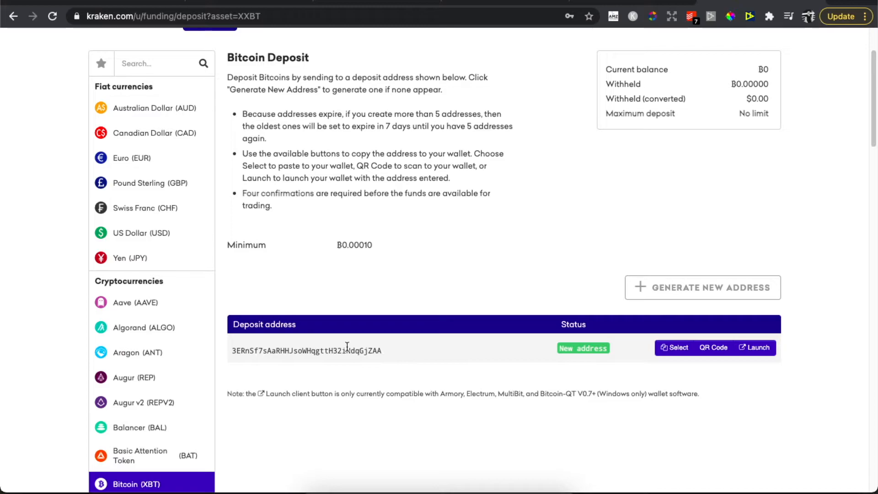
- Copy the new Kraken Bitcoin deposit address to the clipboard
click(674, 348)
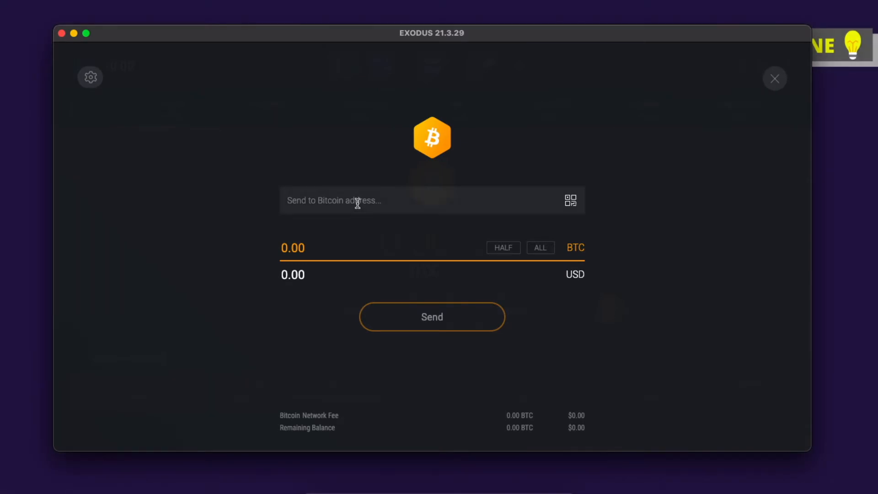
text(3ERnSf7sAaRHHJsoWHqgttH32iNdqGjZAA)
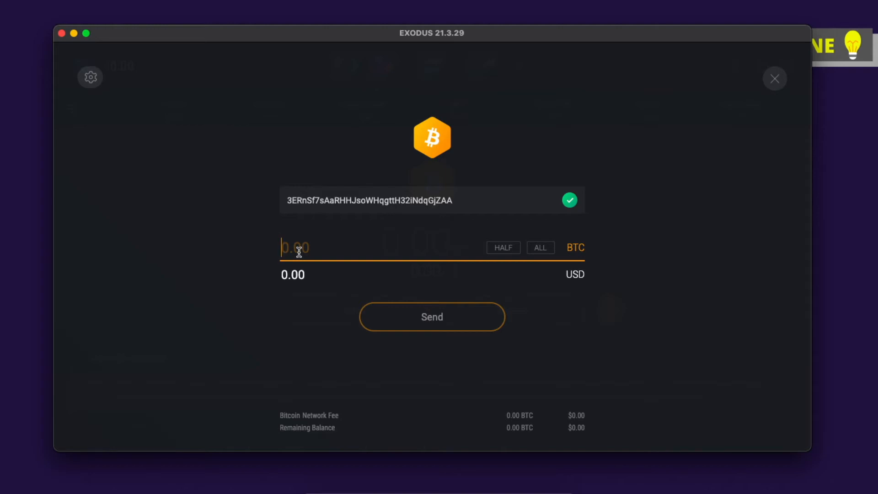
mouse_move(298, 419)
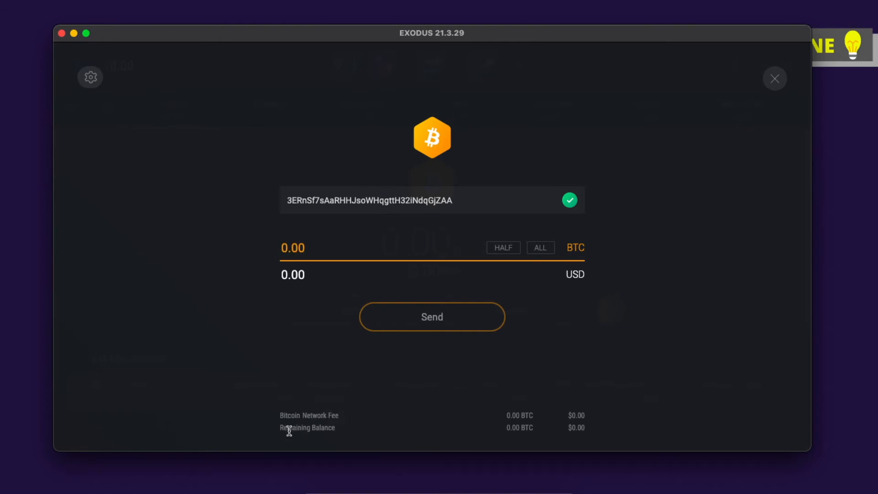
mouse_move(585, 385)
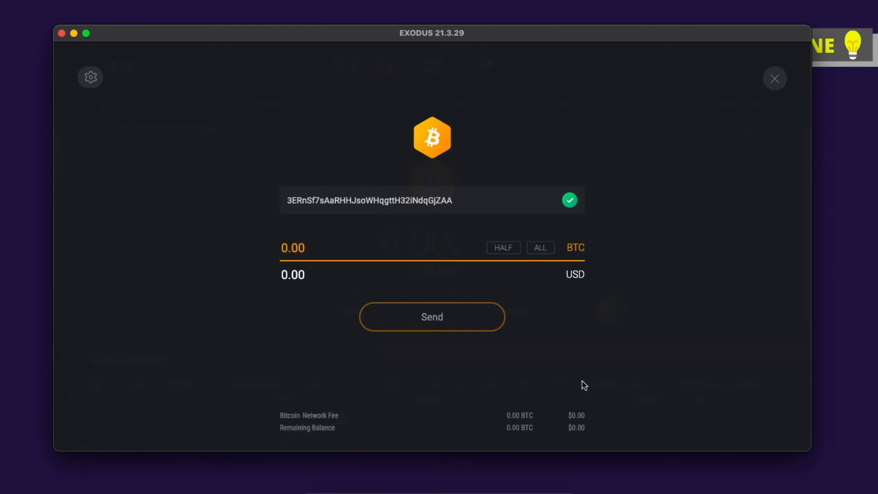
mouse_move(722, 367)
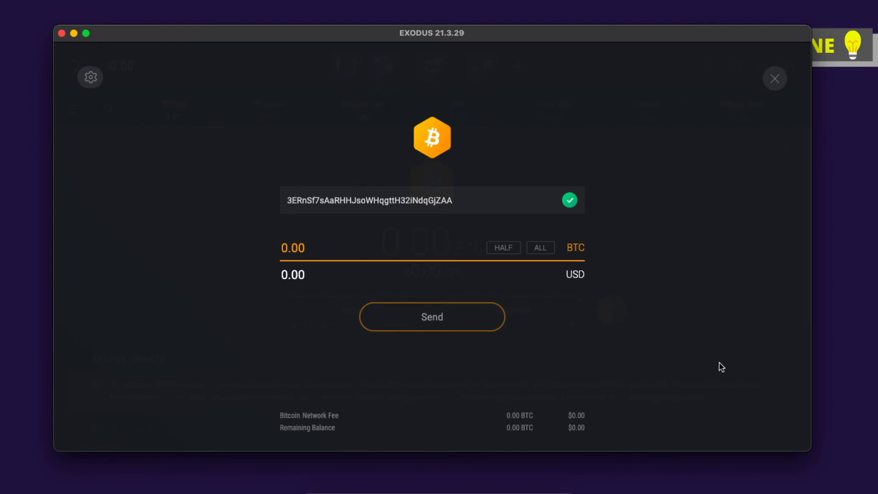
mouse_move(648, 394)
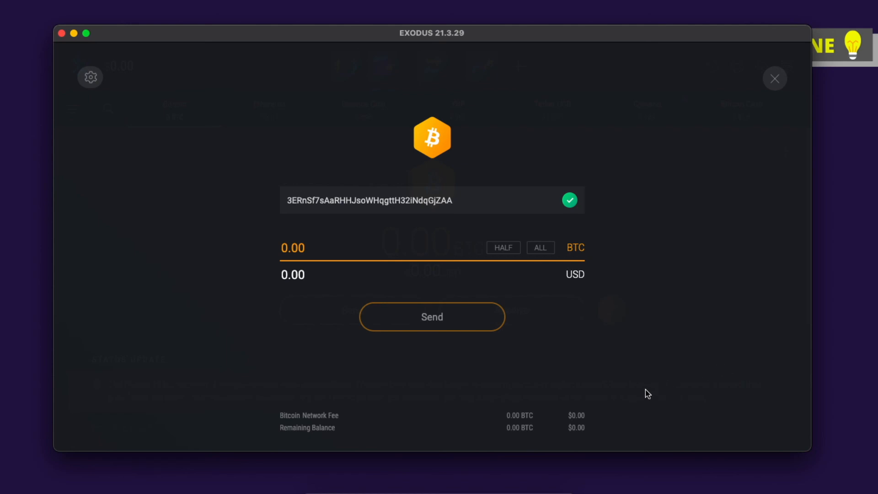